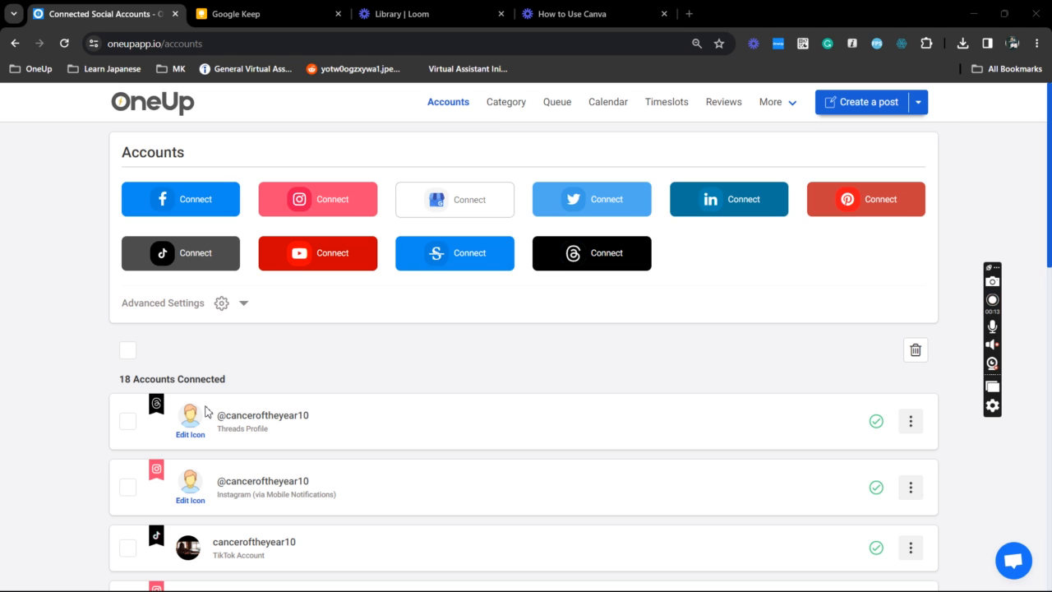
mouse_move(155, 240)
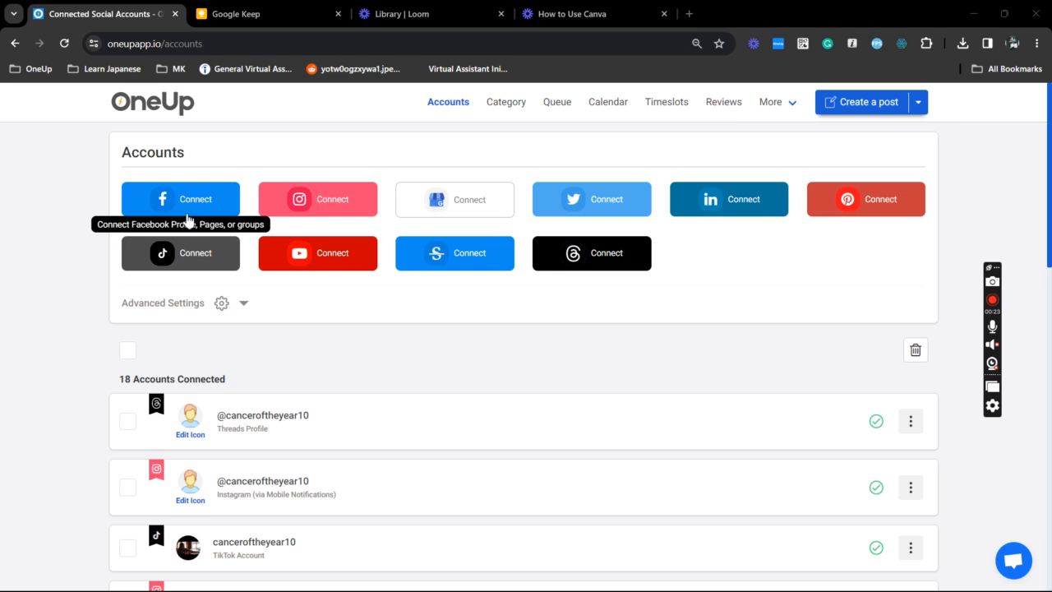
mouse_move(198, 199)
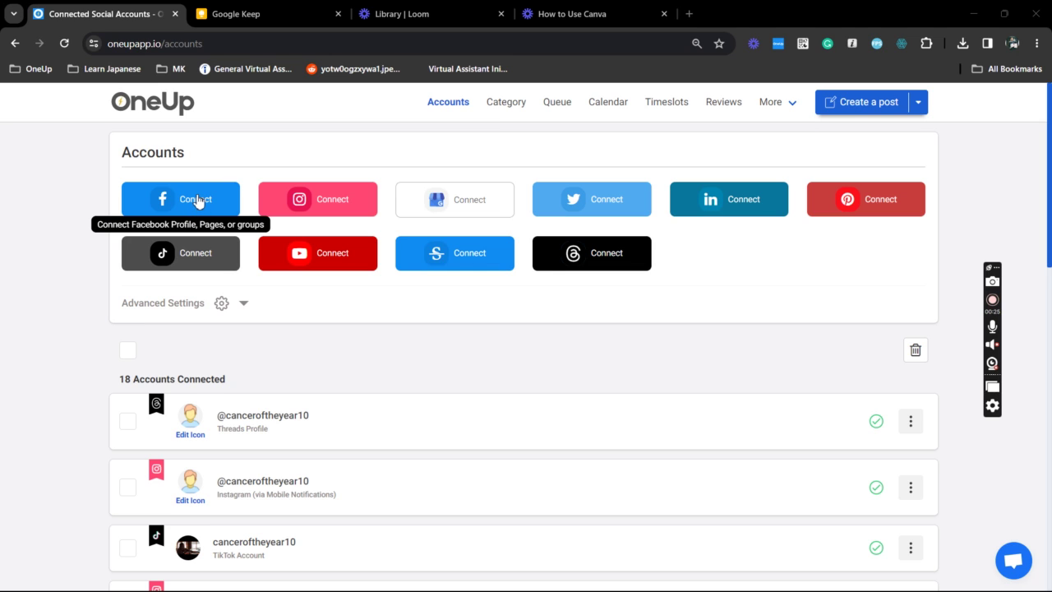
mouse_move(836, 76)
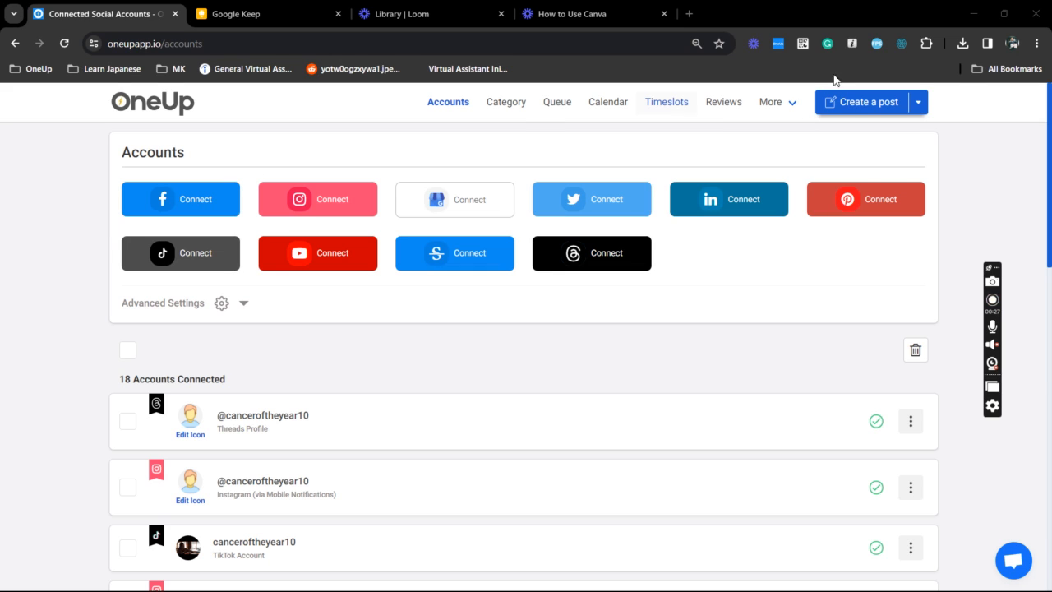
Reveal the extra post-creation options beside Create a post on the Accounts page
left_click(917, 102)
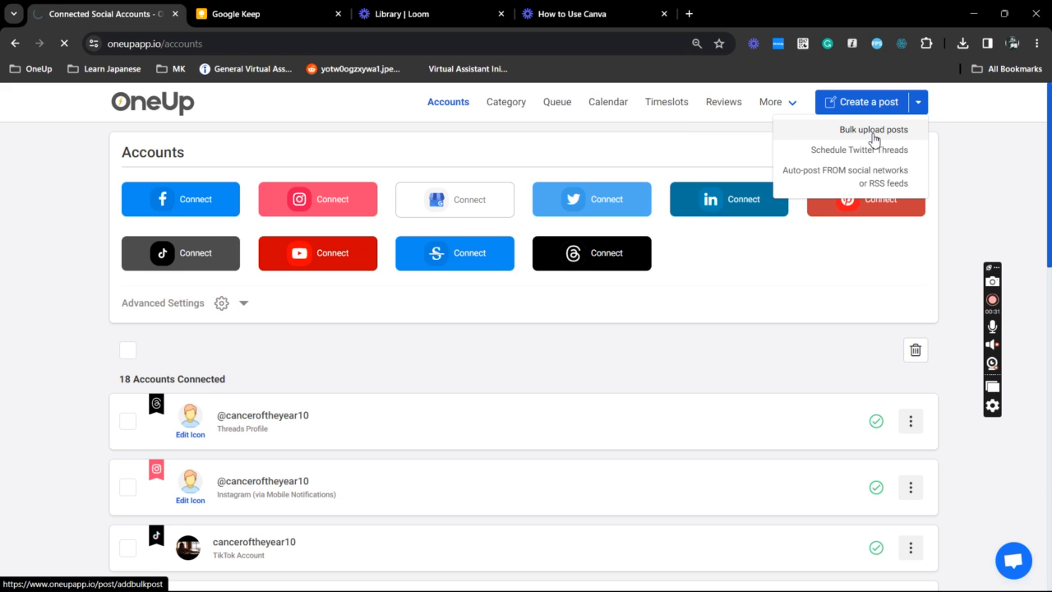
Start a bulk upload and choose Upload Multiple Videos to bring up the file upload window
left_click(873, 129)
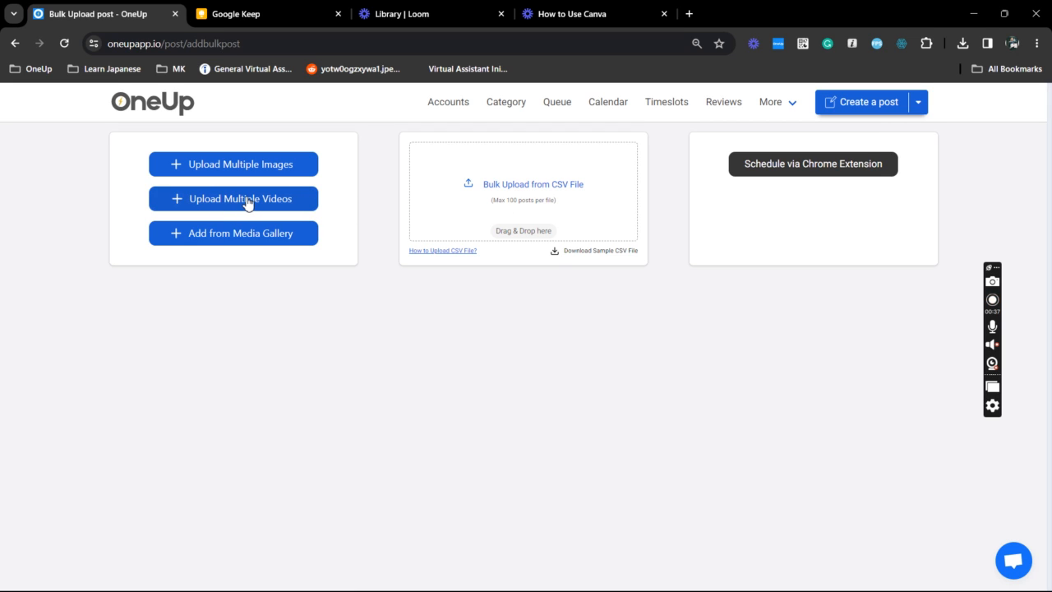
left_click(233, 198)
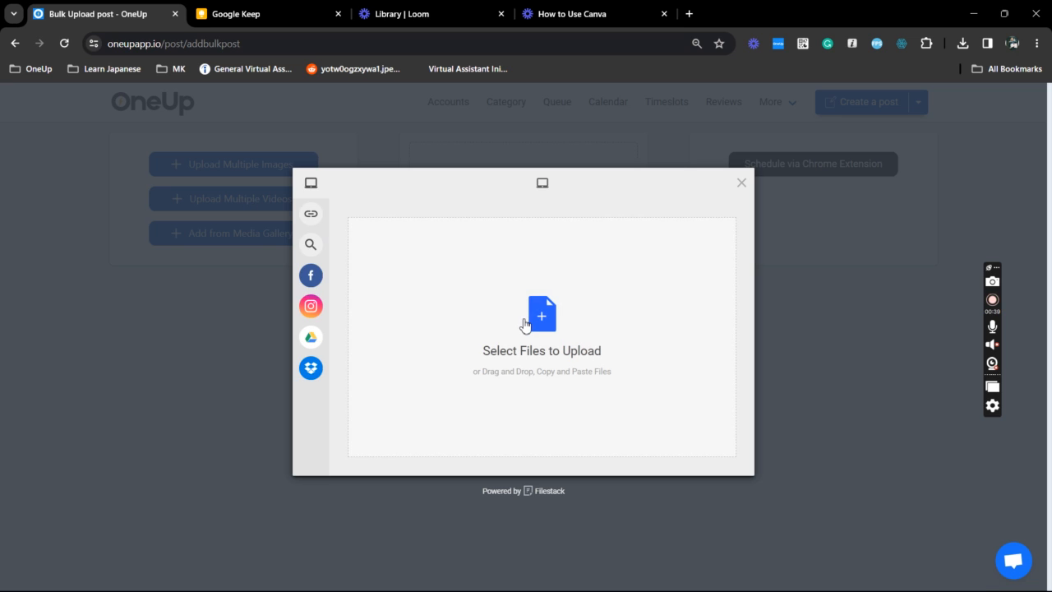
Queue three video files from the Downloads folder in the upload window
left_click(541, 314)
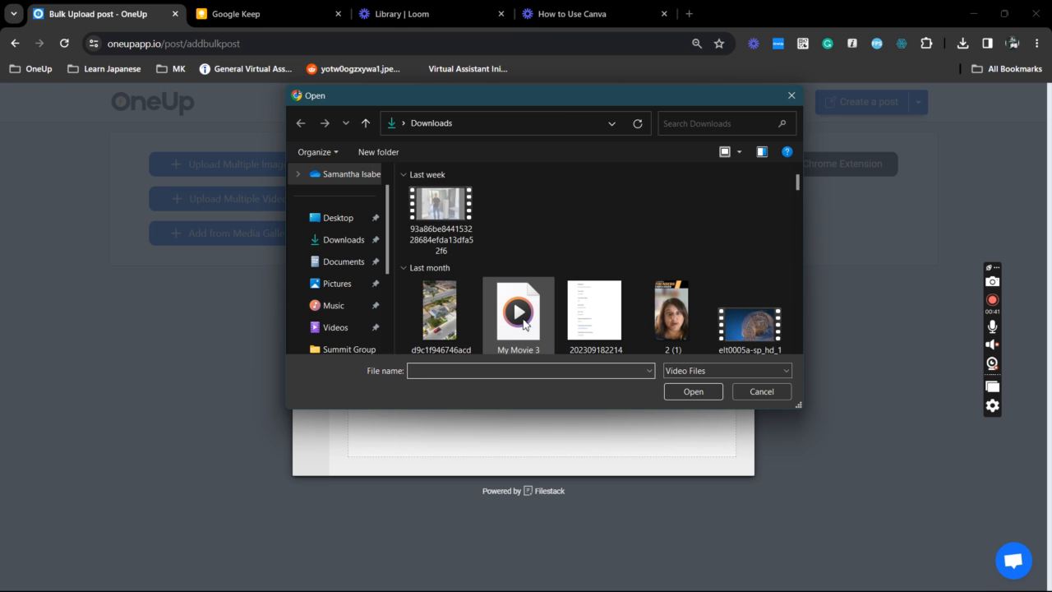
scroll("down", 3)
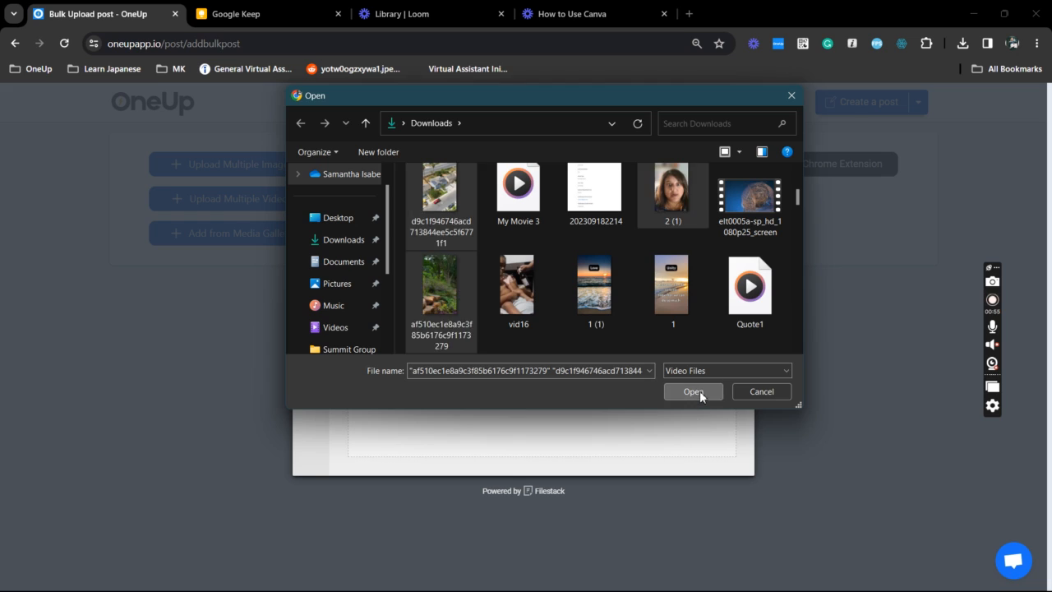
left_click(693, 391)
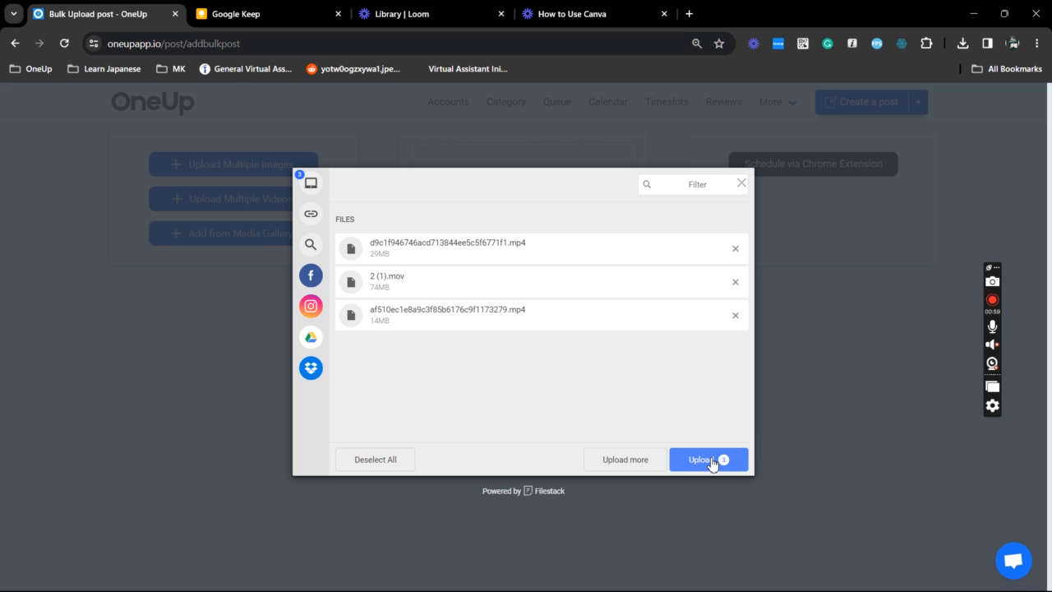
left_click(708, 459)
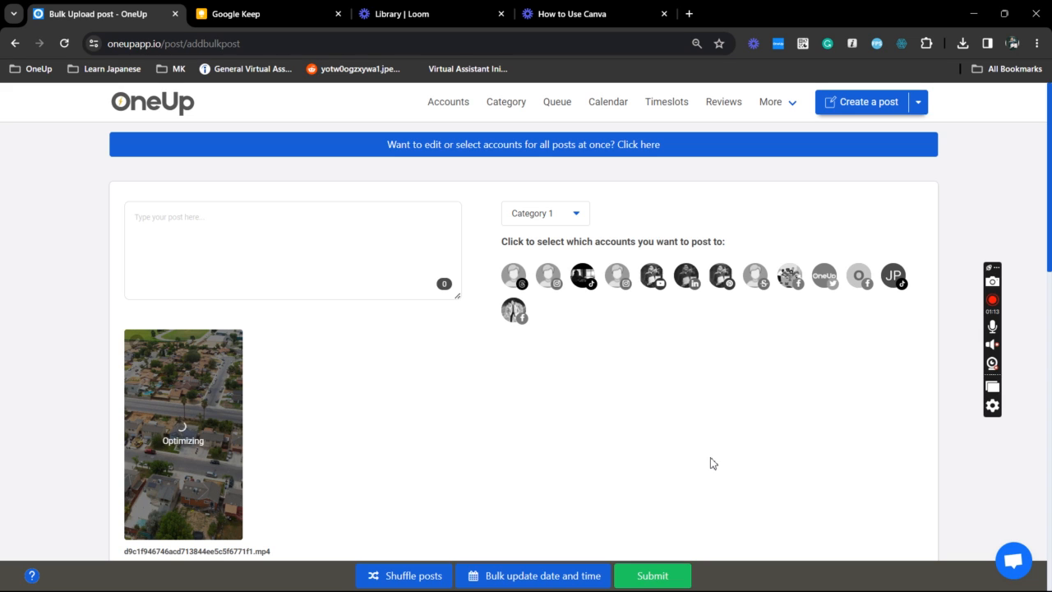
mouse_move(857, 275)
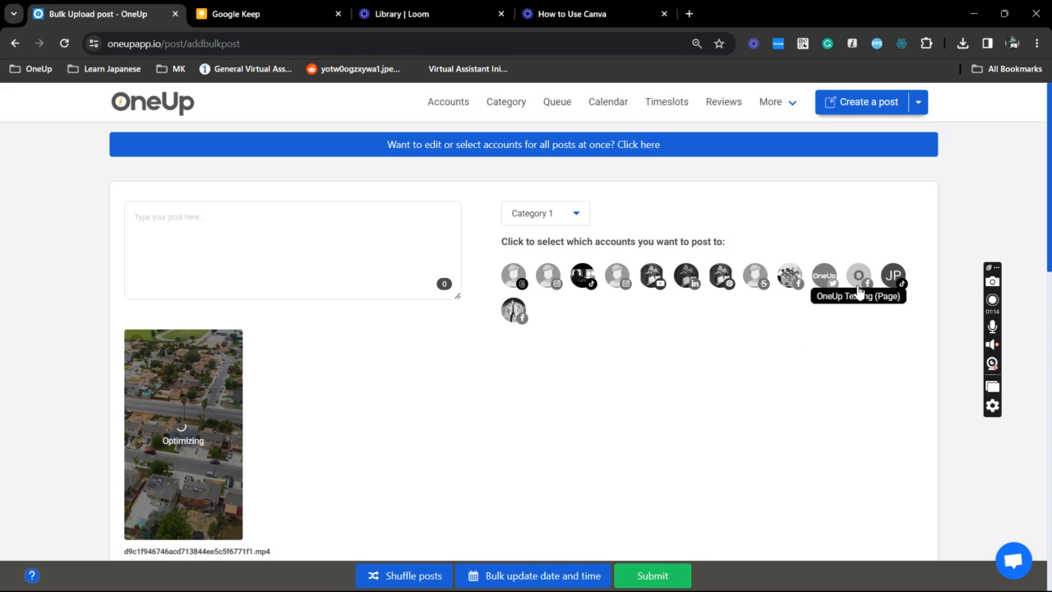
Target the first video at the Facebook page account and mark it Post as Facebook Reel
left_click(858, 274)
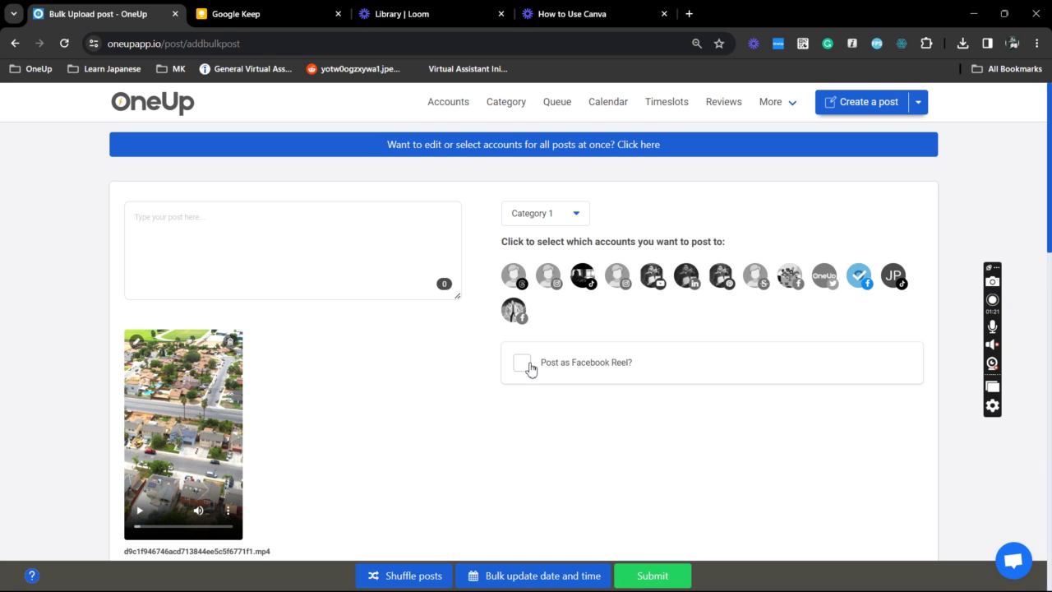
left_click(522, 362)
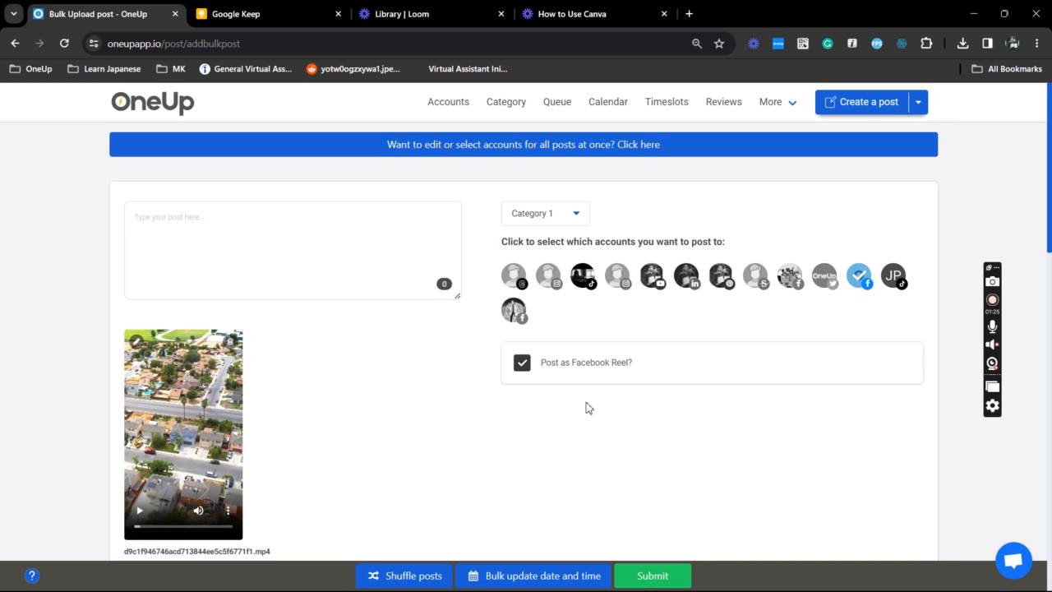
mouse_move(633, 150)
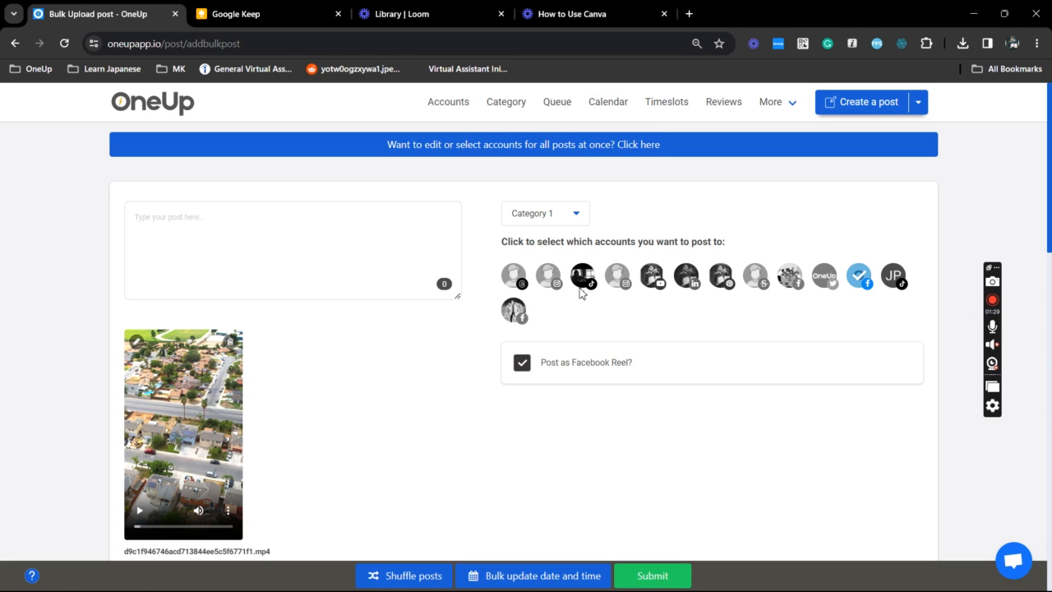
Target the second and third videos at the Facebook page and mark the third as a Facebook Reel
scroll("down", 3)
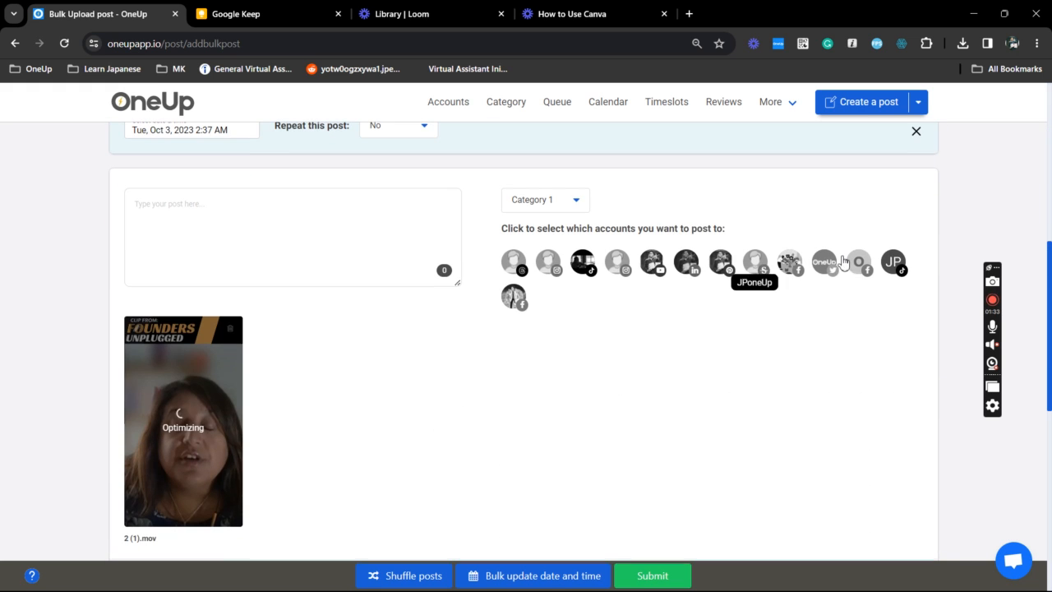
left_click(860, 263)
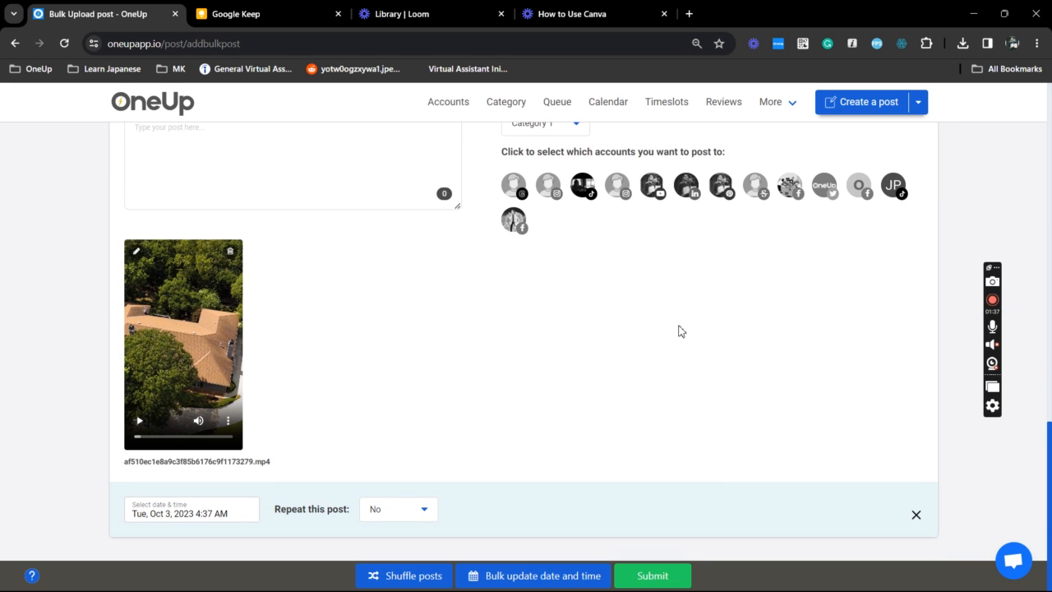
left_click(860, 185)
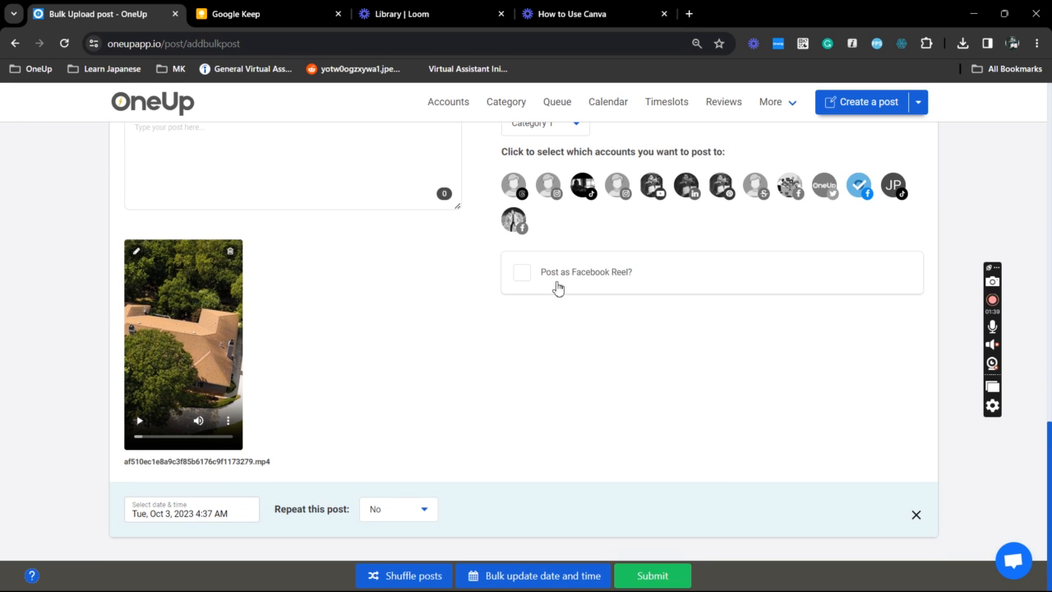
left_click(523, 272)
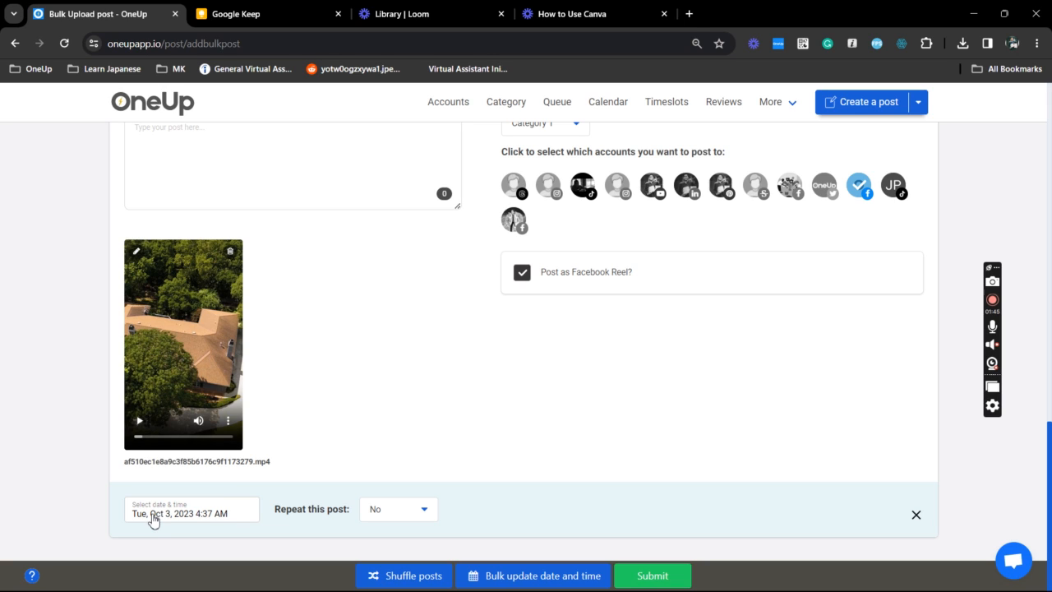
mouse_move(301, 517)
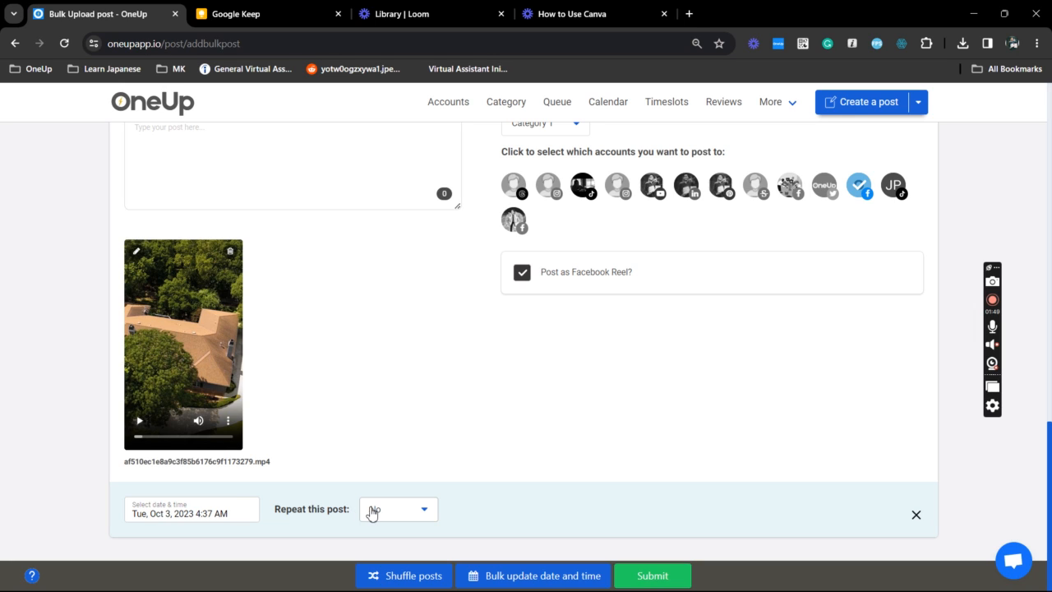
mouse_move(456, 522)
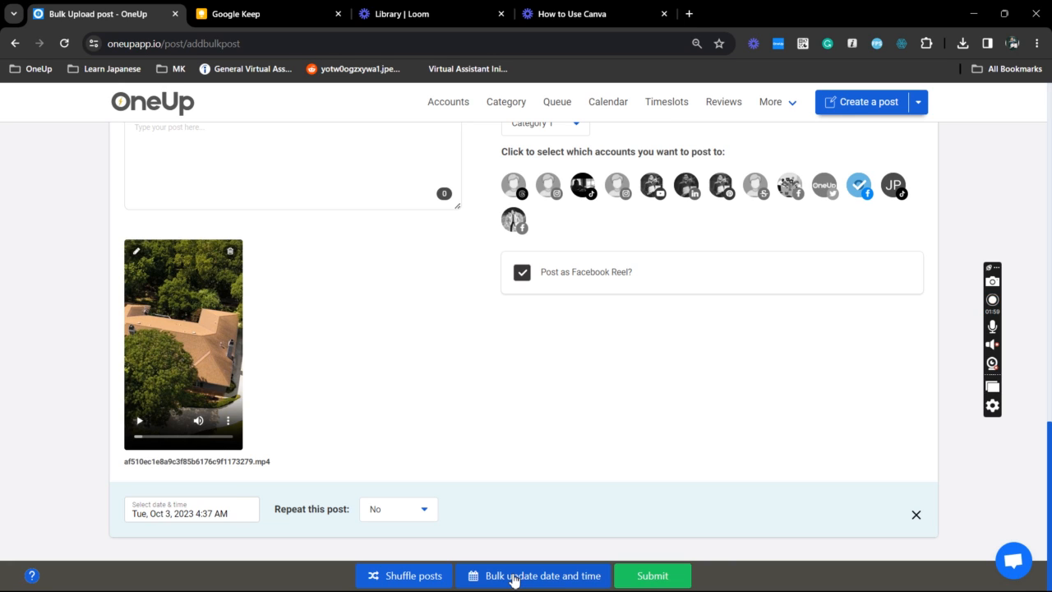
Bulk-schedule all posts from Oct 4, 2023 at 12:00 pm, spaced 300 minutes apart
left_click(537, 576)
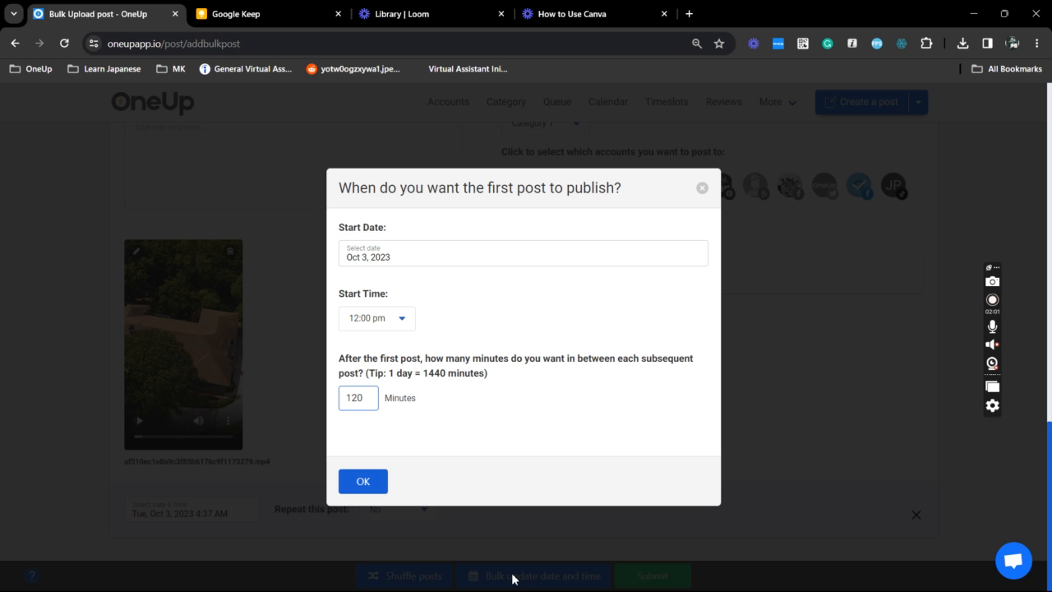
left_click(520, 253)
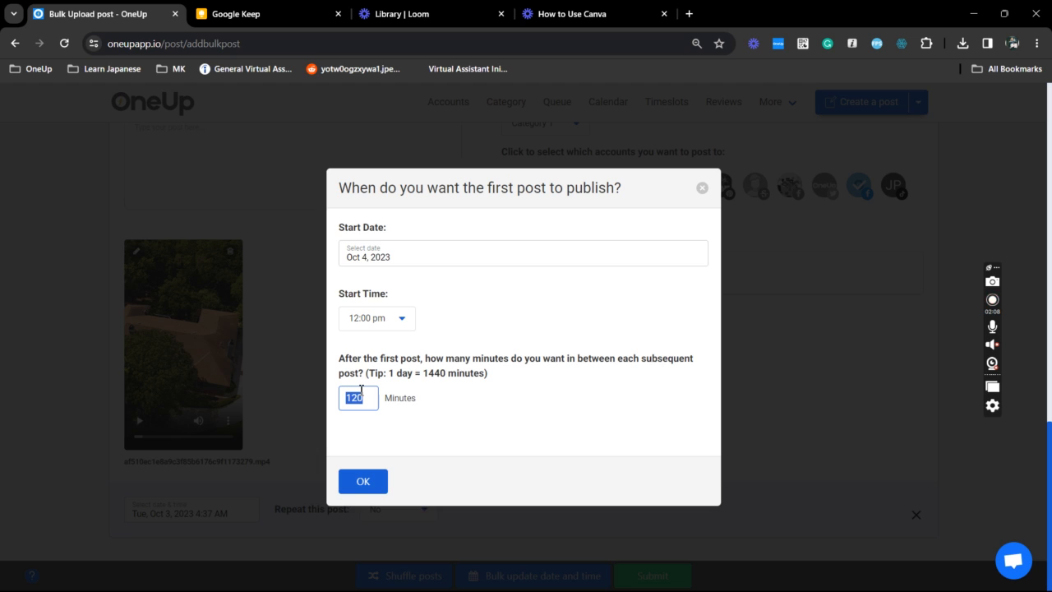
type("300")
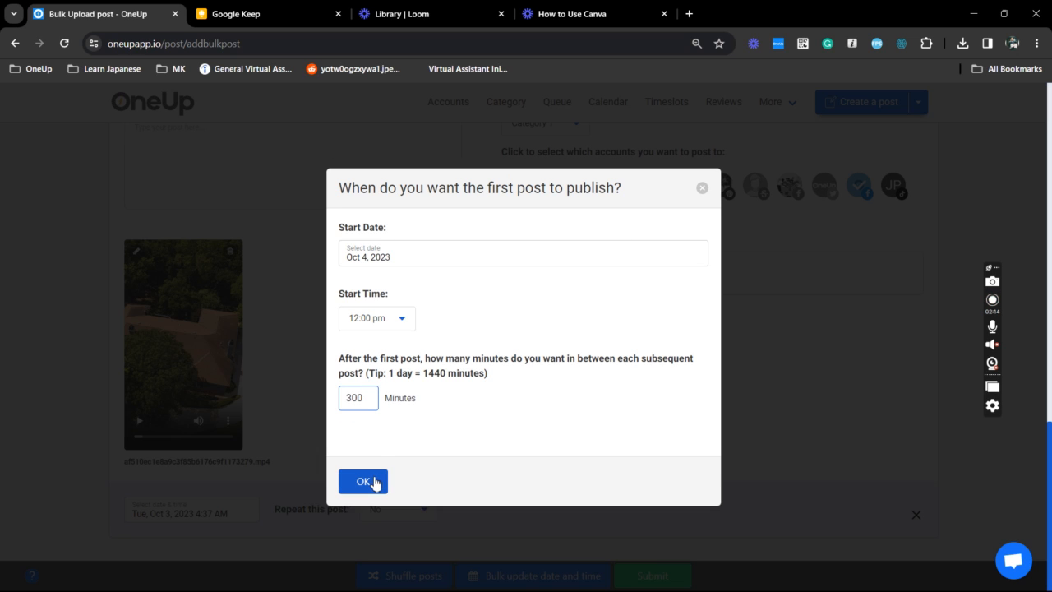
left_click(362, 480)
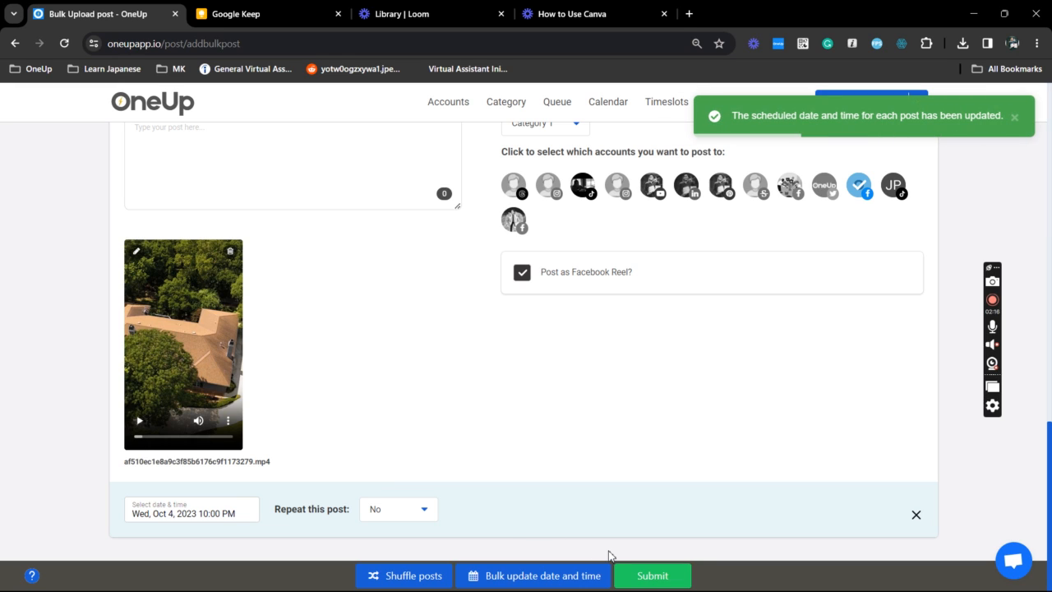